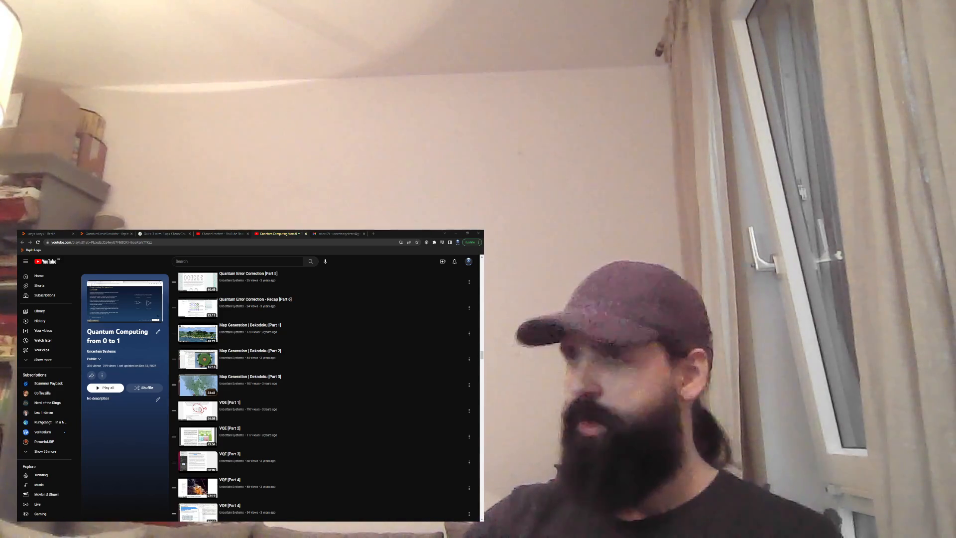
- Scroll the Quantum Computing from 0 to 1 playlist down to the IBM Quantum Experience Tutorials parts
scroll(down, 3)
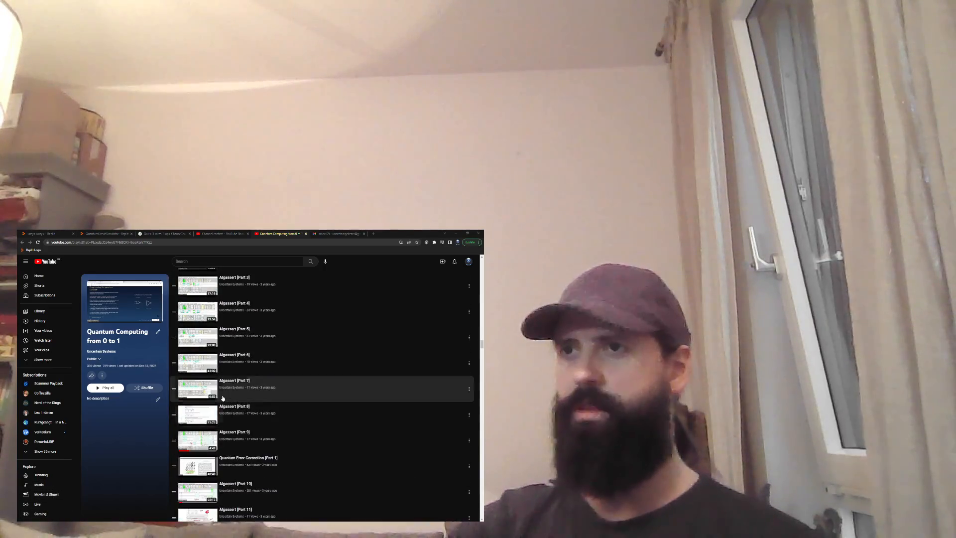
scroll(down, 3)
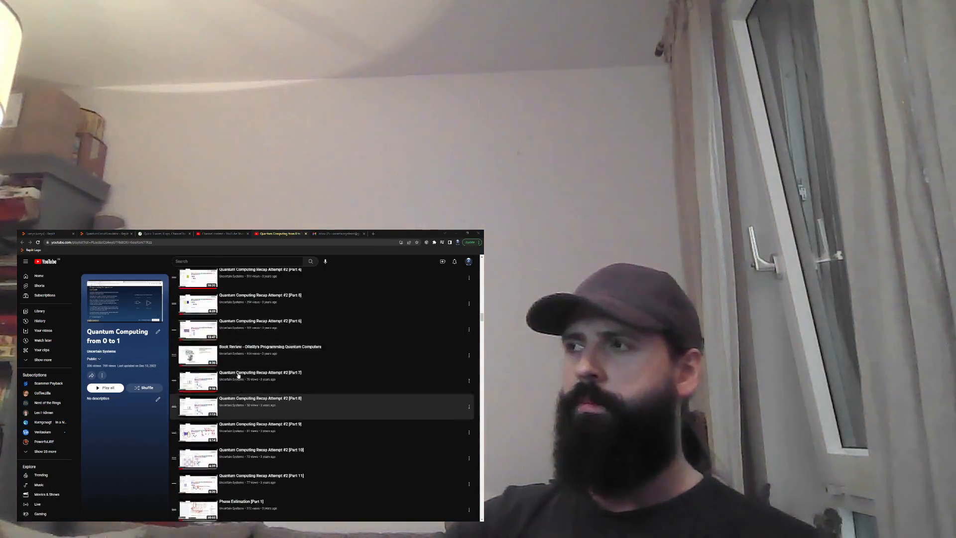
scroll(down, 3)
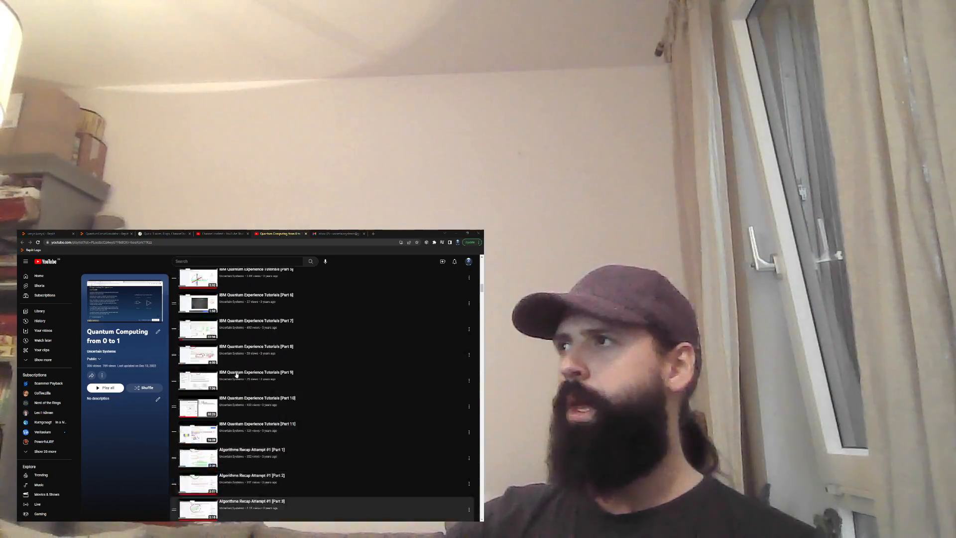
scroll(down, 3)
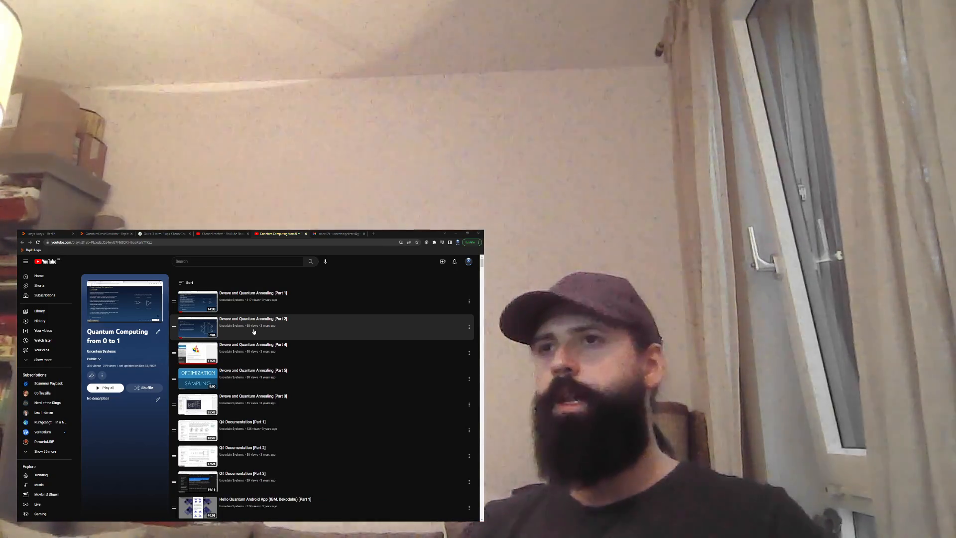
scroll(down, 3)
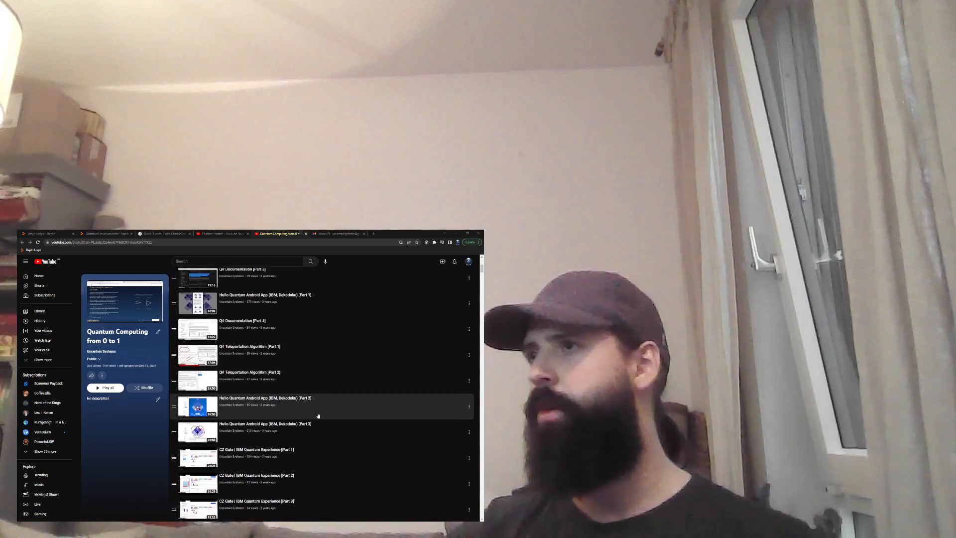
scroll(down, 3)
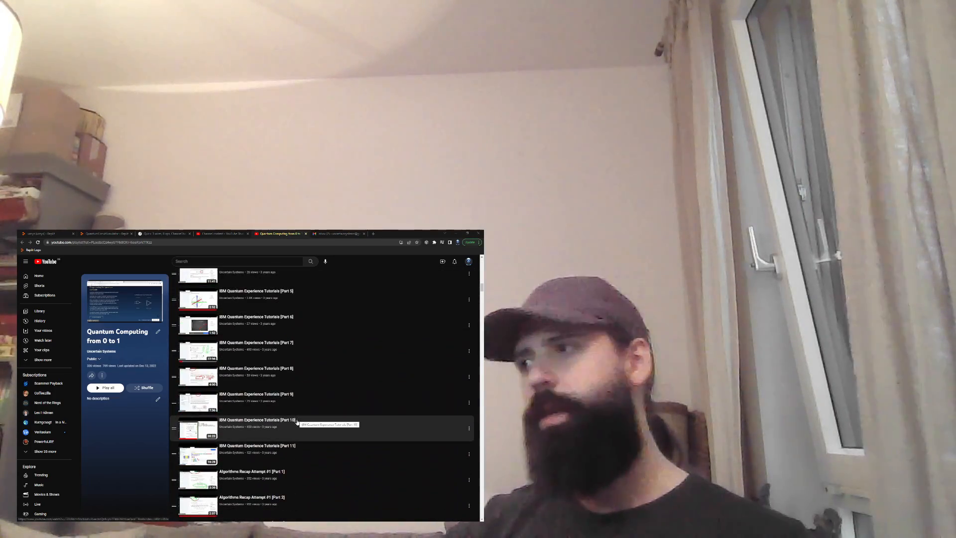
- Scroll further to reveal Phase Estimation and Yellow Submarine | CVQC | Xanadu videos
scroll(down, 3)
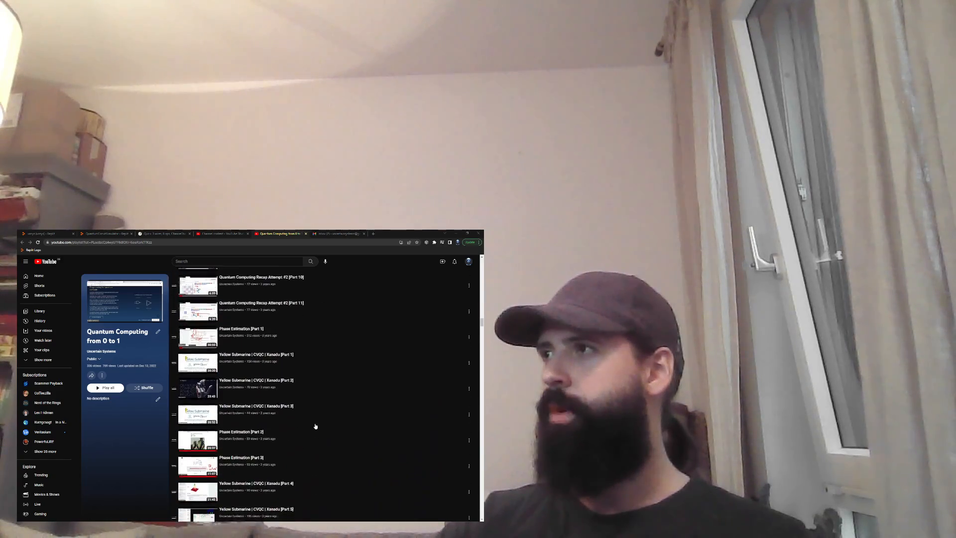
- Bring the Quantum Error Correction, Map Generation | Dekodoku and VQE videos into view
scroll(down, 3)
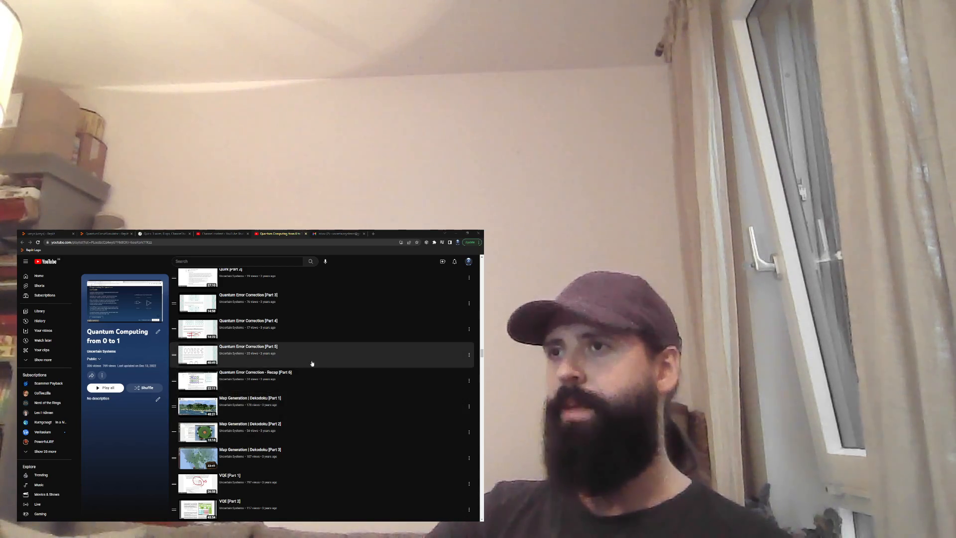
- Scroll past Algorithms Recap to Yellow Submarine parts 7–11, QAOA & VQE Summary and VQE 9–10
scroll(down, 3)
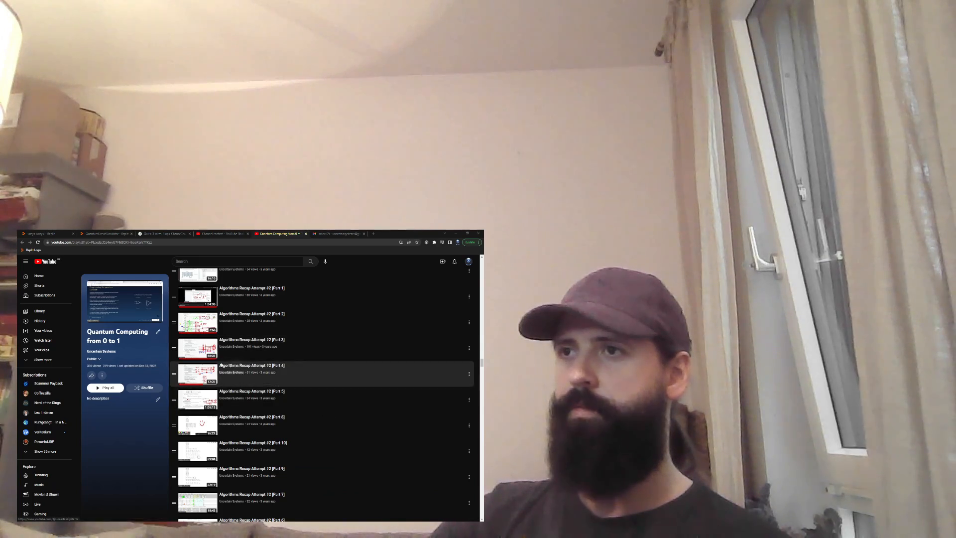
scroll(down, 3)
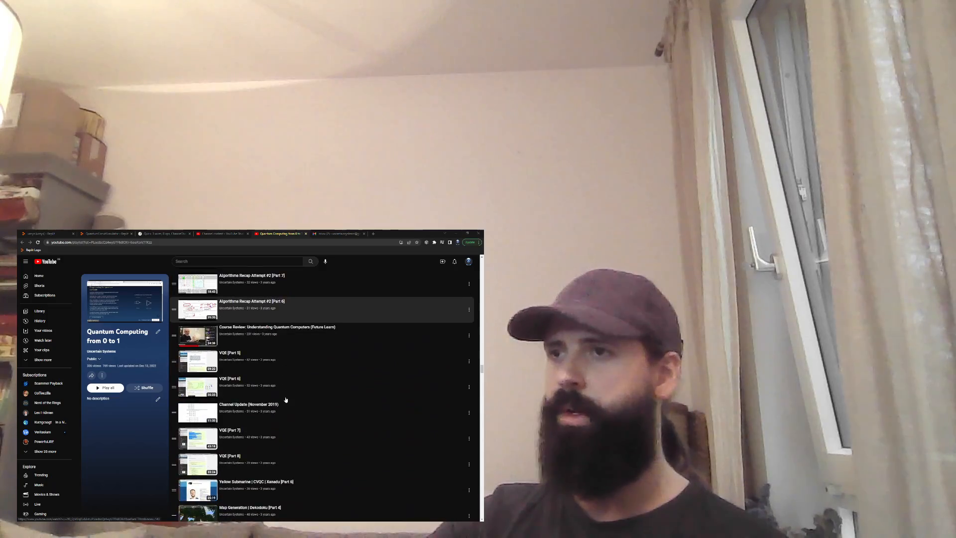
scroll(down, 3)
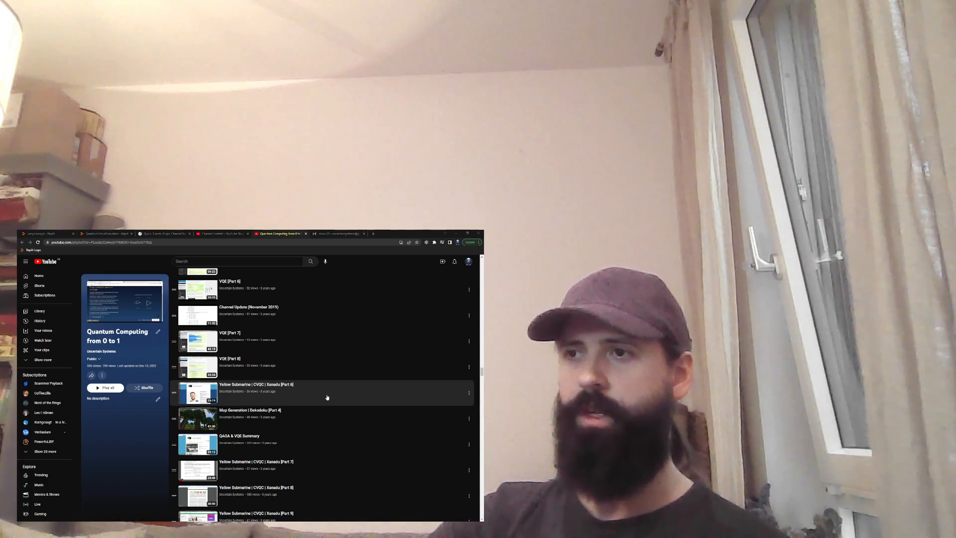
scroll(down, 3)
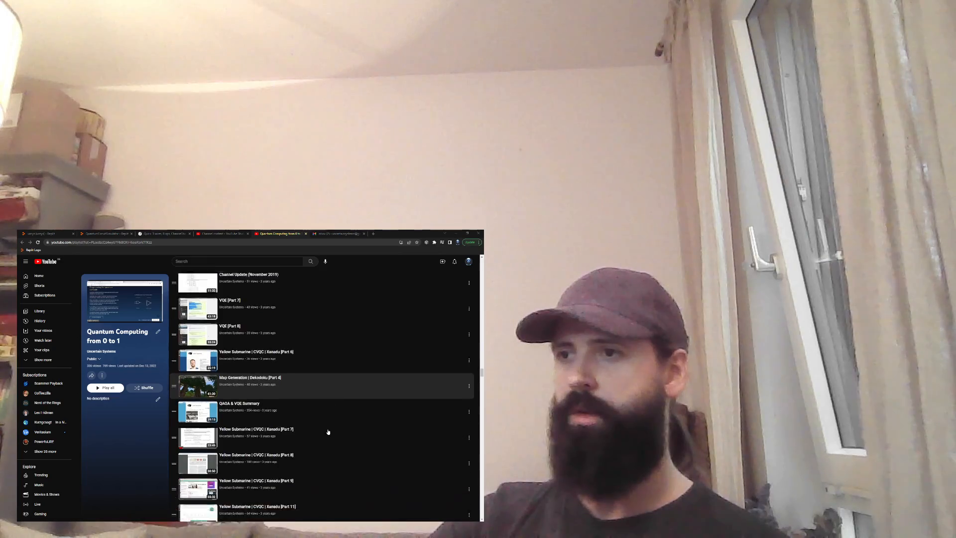
scroll(down, 3)
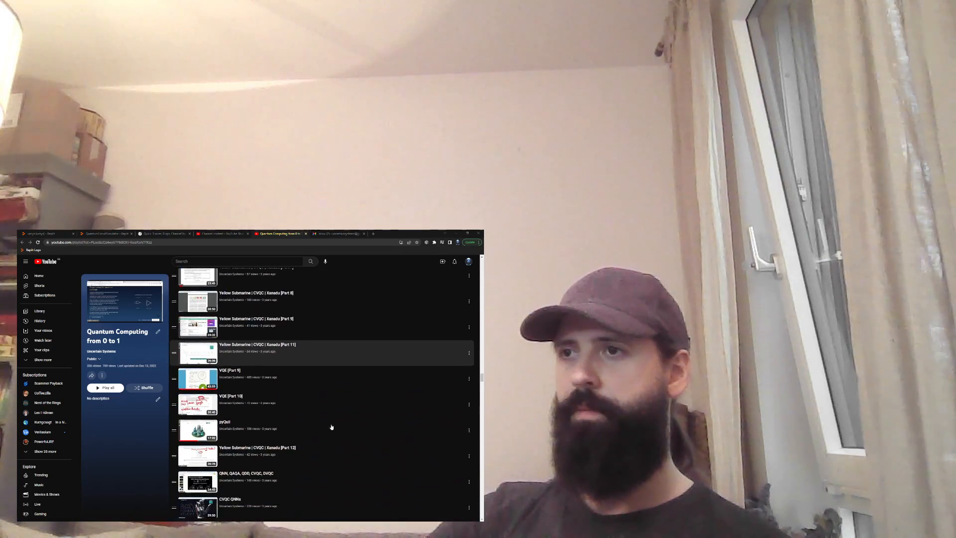
scroll(down, 3)
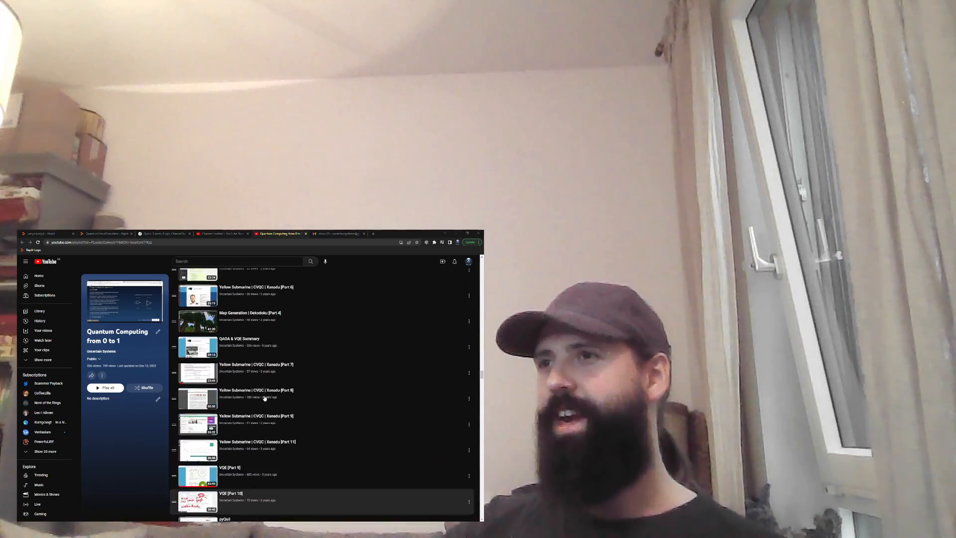
- Scroll the playlist and play the Dwave and Quantum Annealing [Part 1] video
scroll(down, 3)
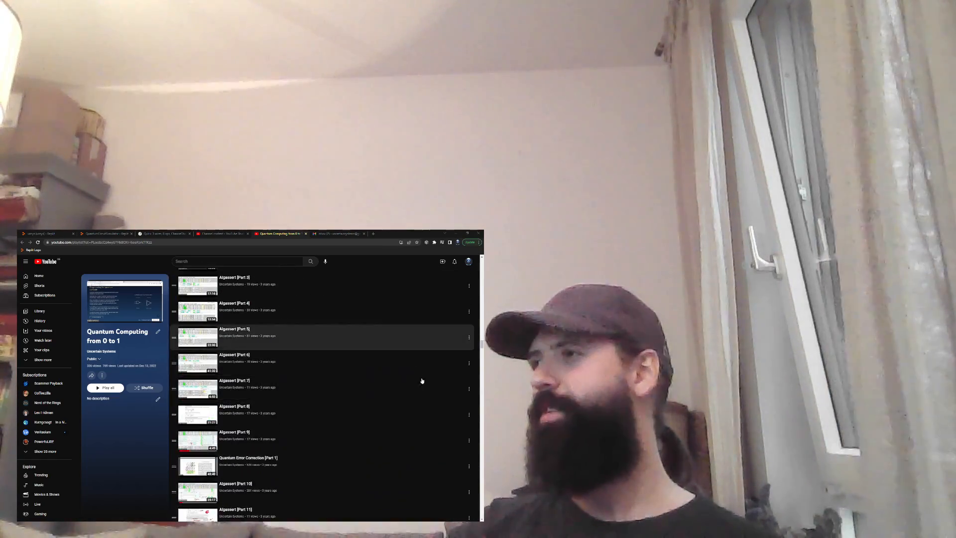
scroll(down, 3)
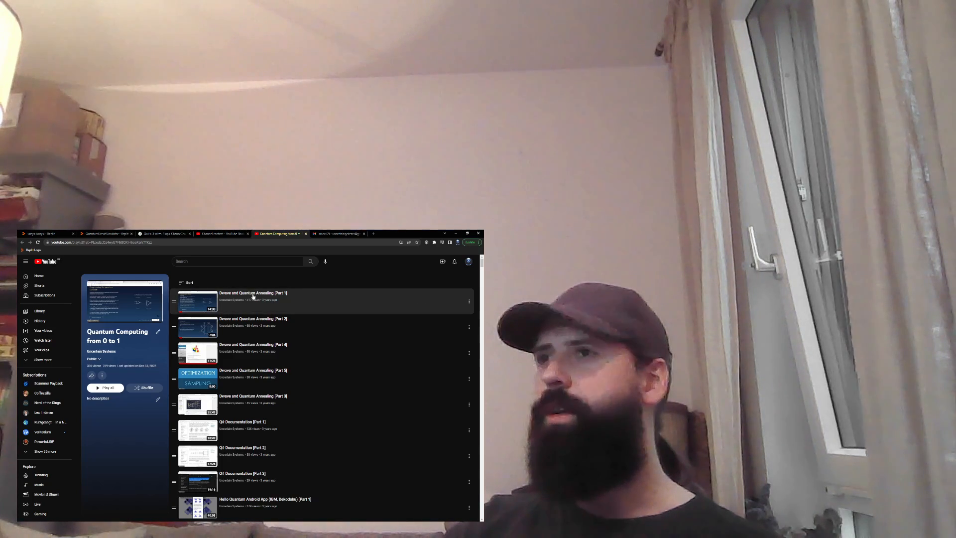
click(253, 295)
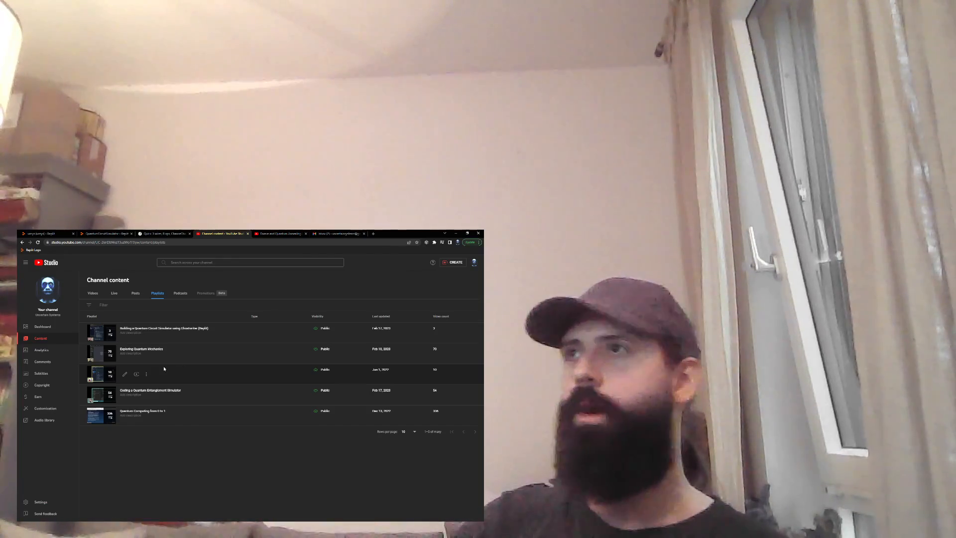
- Return to the playlist with Dwave Part 1 in the mini player and scroll to Yellow Submarine Part 7
click(280, 233)
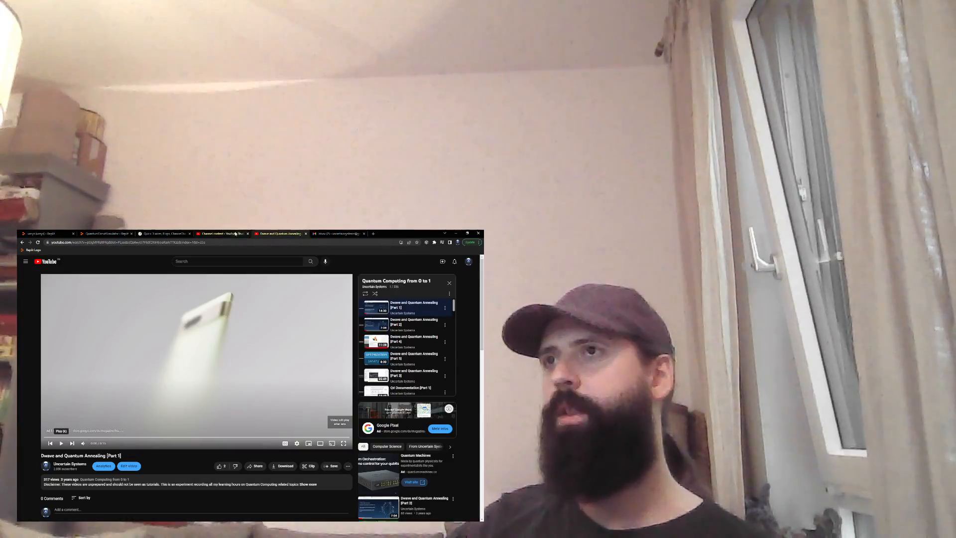
mouse_move(222, 233)
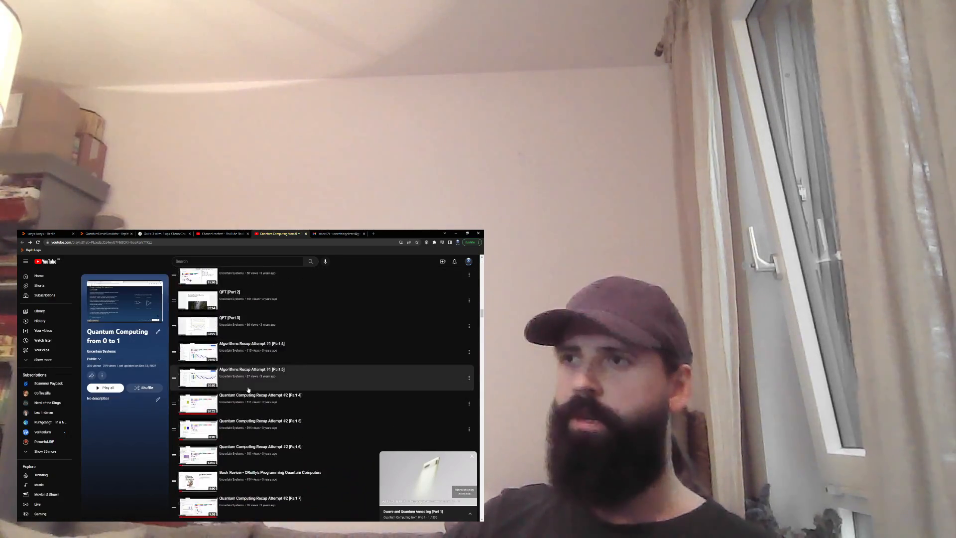
scroll(down, 3)
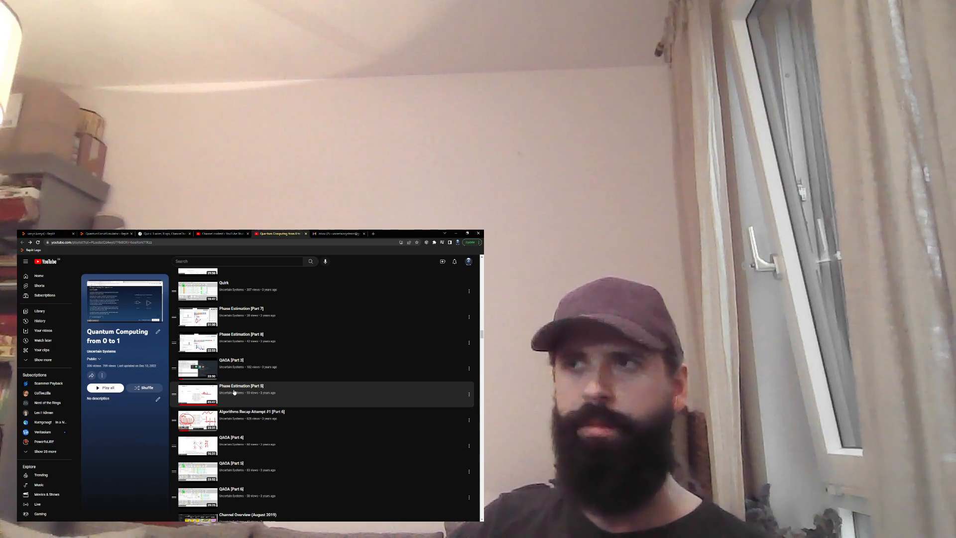
scroll(down, 3)
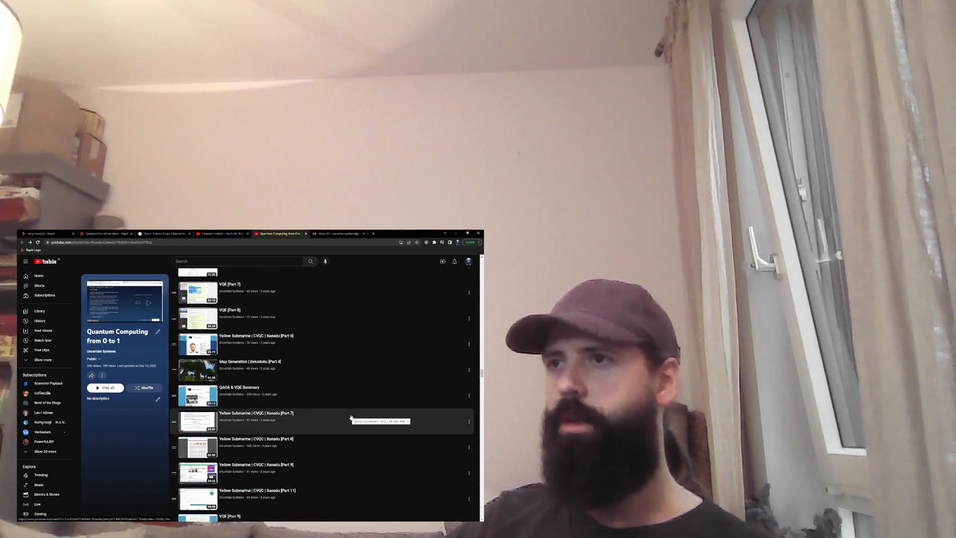
- Scroll past Grover's Algorithm [Part 40] and QAOA [Part 8] to Turn The Qubits Off and VQLS
scroll(down, 3)
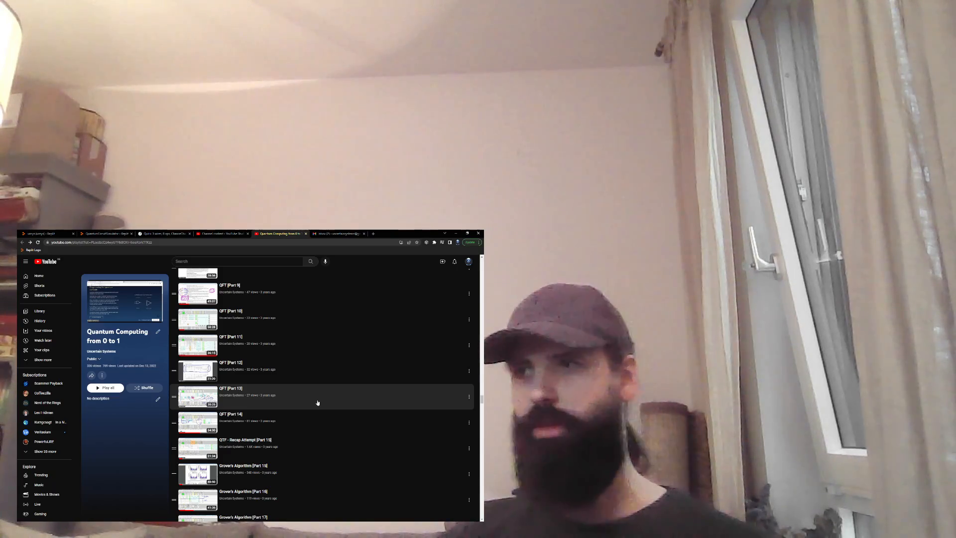
scroll(down, 3)
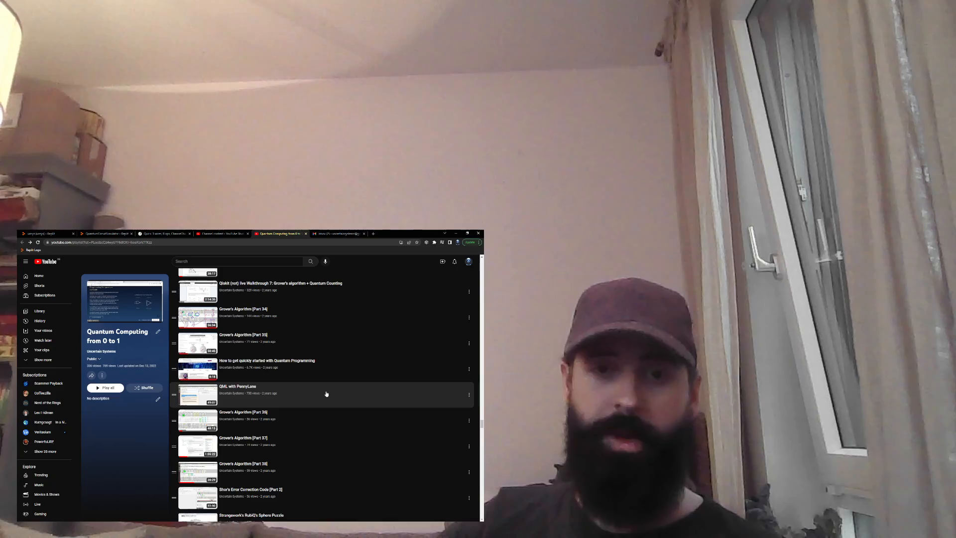
scroll(down, 3)
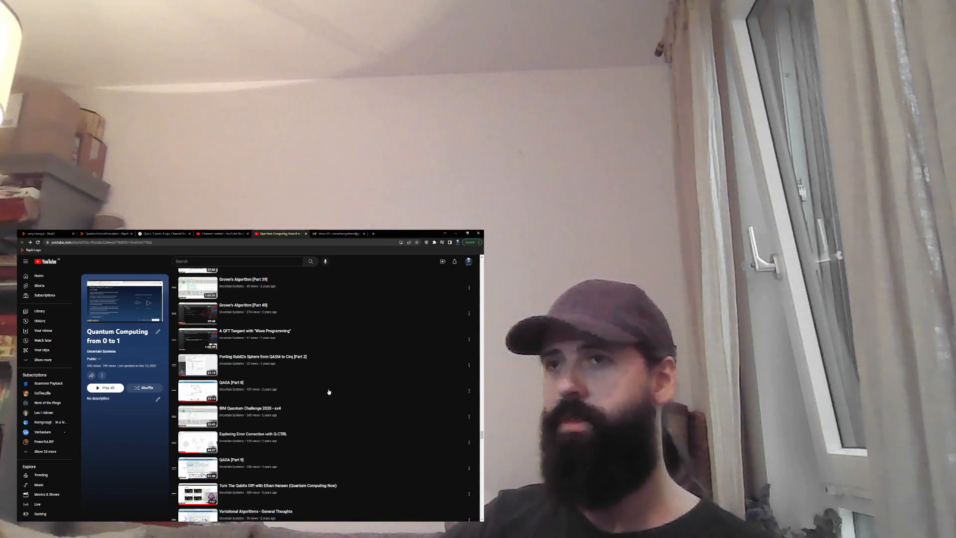
mouse_move(280, 364)
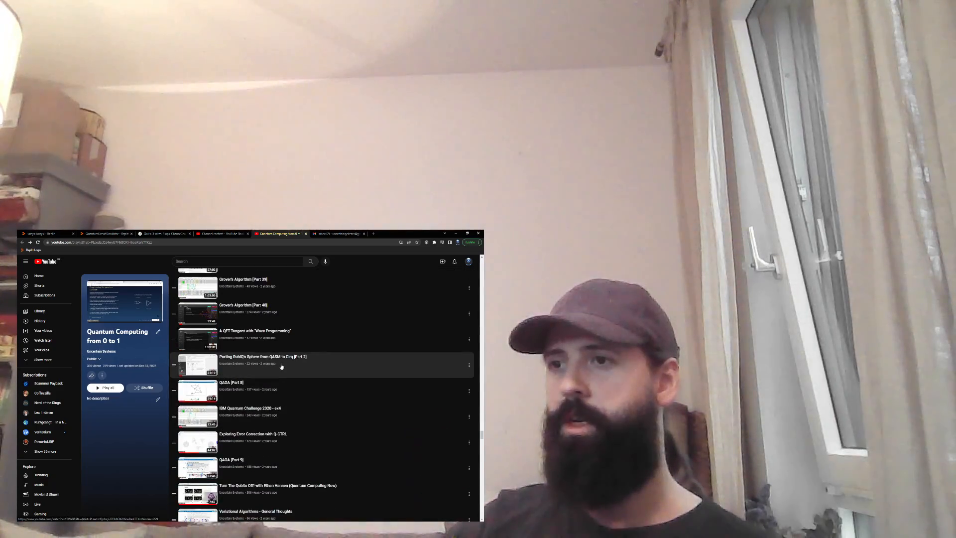
scroll(down, 3)
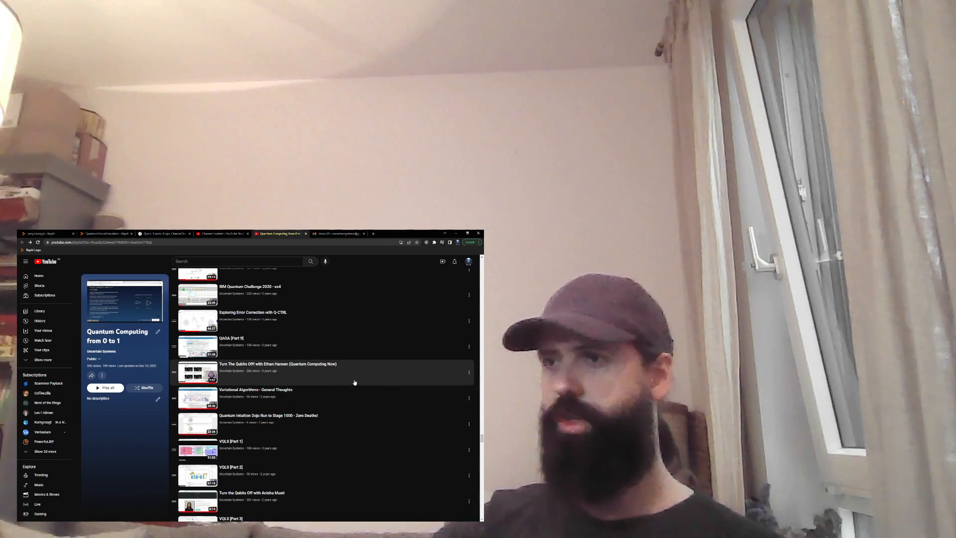
- Scroll down to the Microsoft Q# Contest 2020, Grover's Algorithm in Silq and QML Pennylane videos
scroll(down, 3)
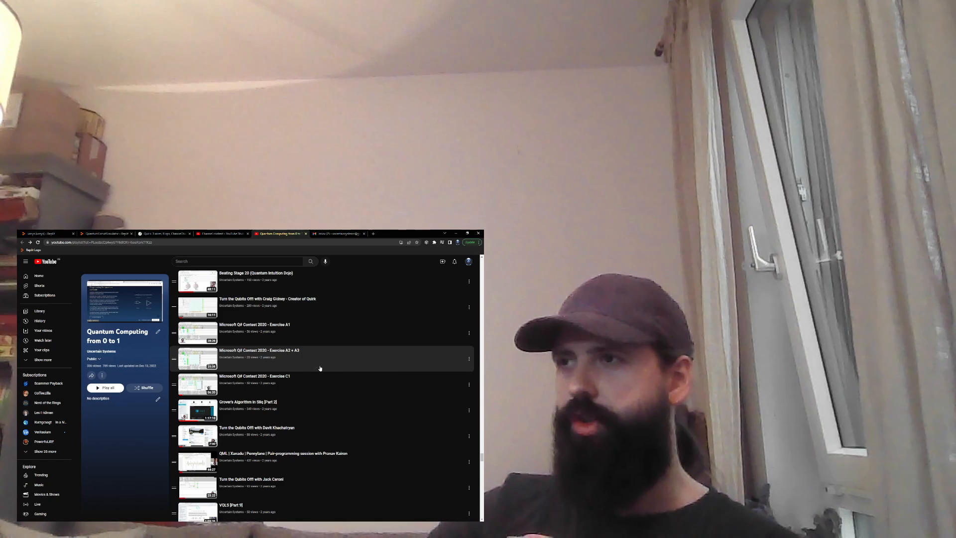
mouse_move(279, 385)
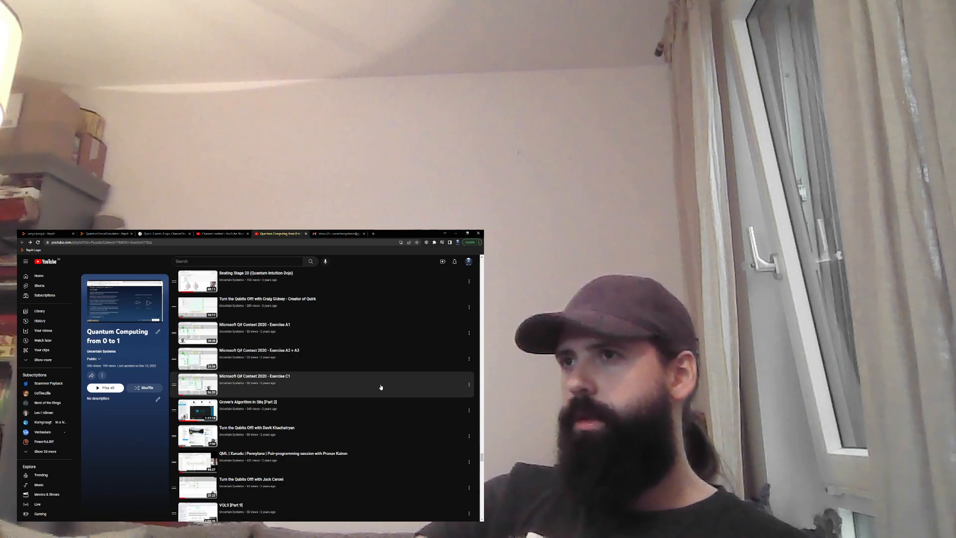
mouse_move(342, 354)
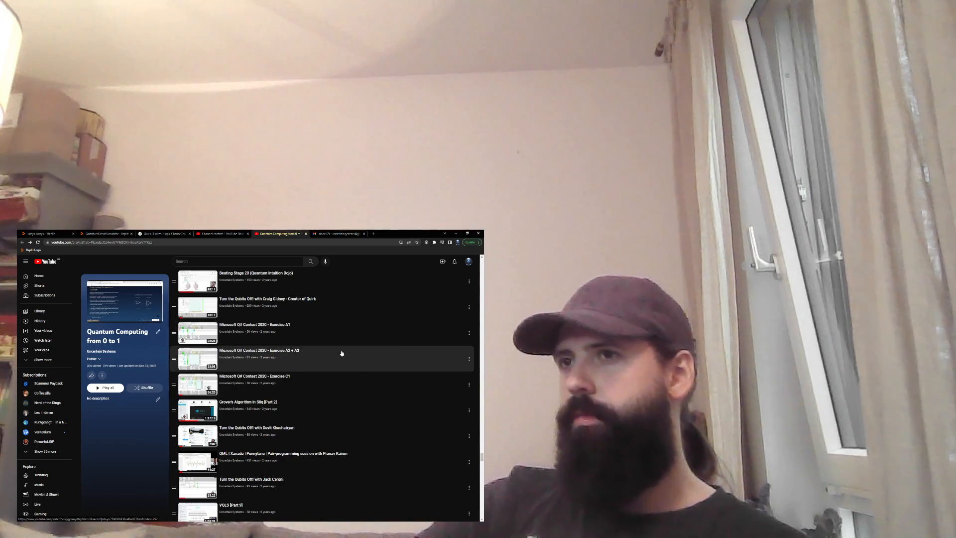
mouse_move(125, 301)
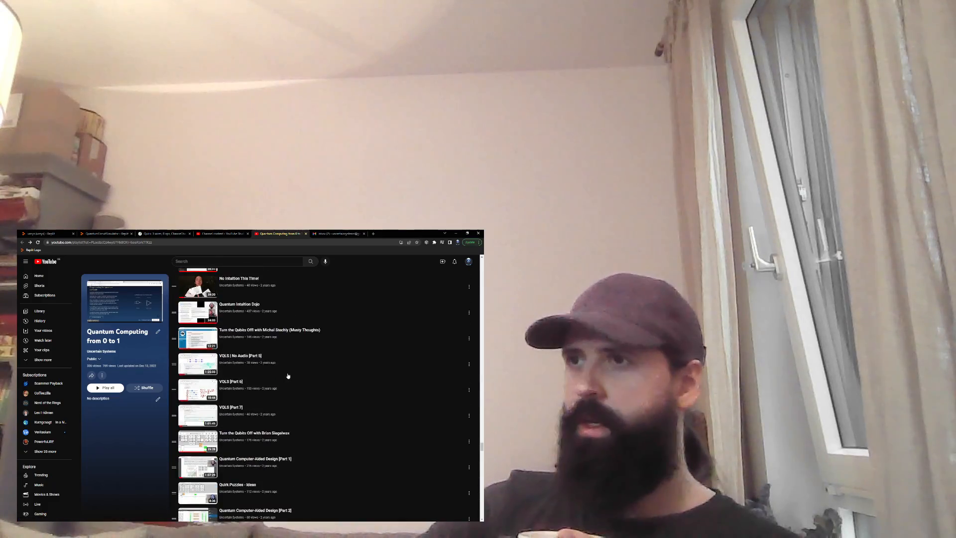
- Move the playlist view to QFT parts 10–14, QFT Recap Attempt and Grover's Algorithm parts 15–17
scroll(down, 3)
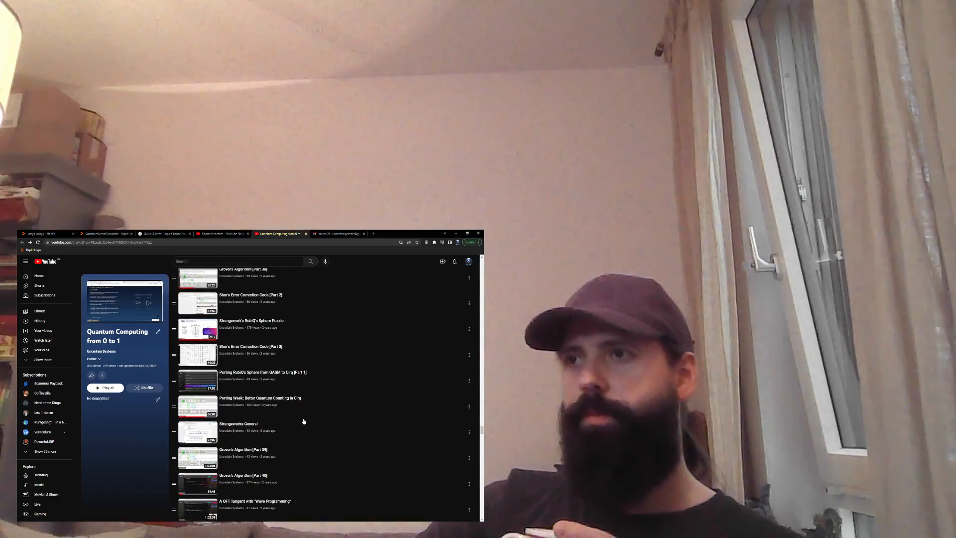
scroll(down, 3)
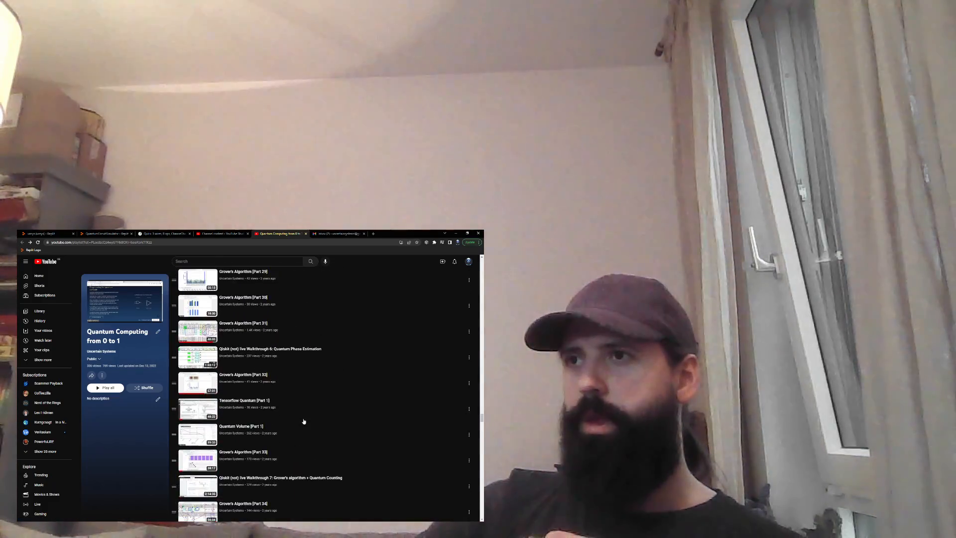
scroll(down, 3)
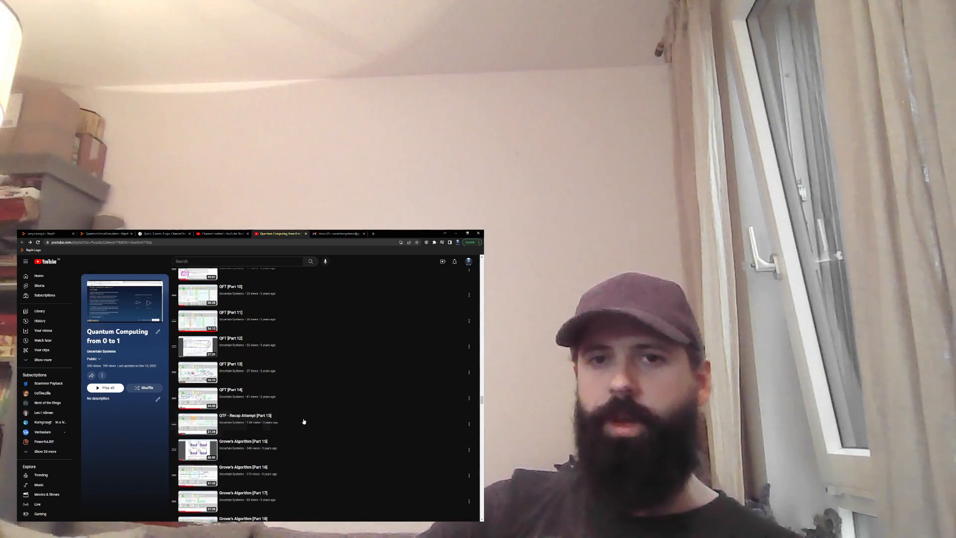
mouse_move(313, 330)
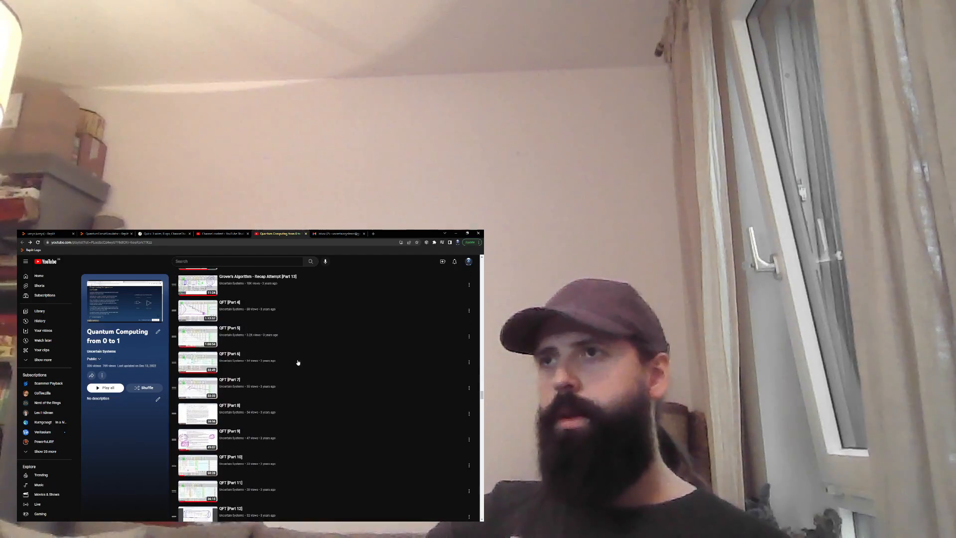
- Move the playlist view to Q# Documentation, Hello Quantum Android App and CZ Gate | IBM Quantum Experience
scroll(down, 3)
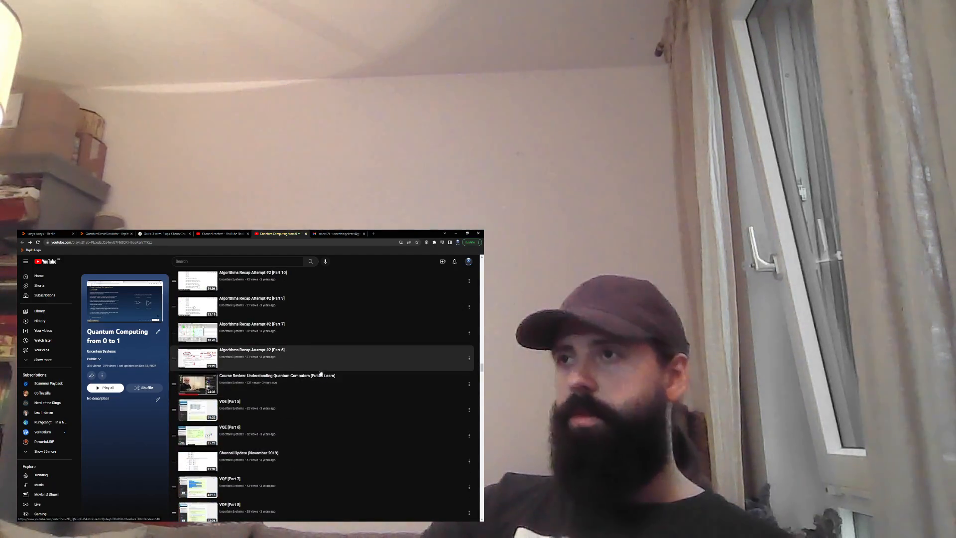
scroll(down, 3)
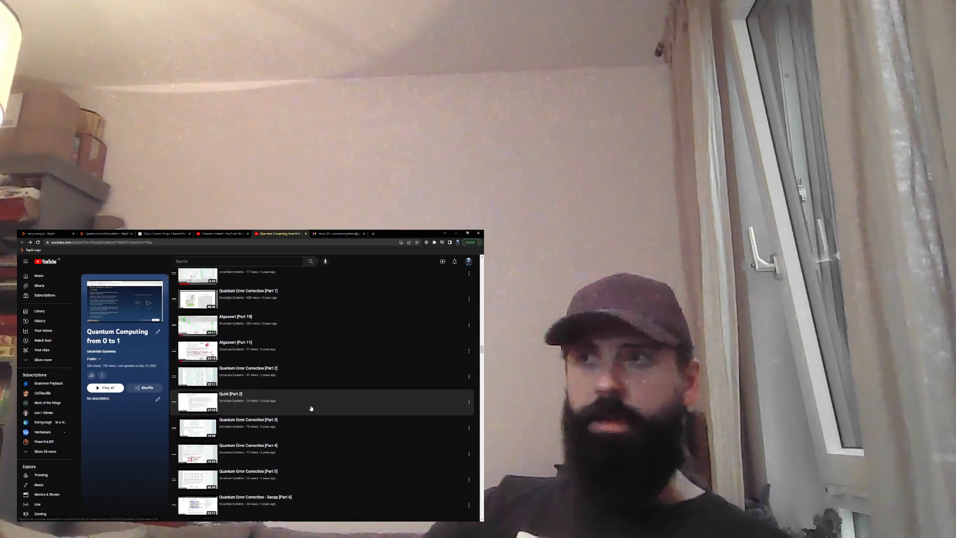
scroll(down, 3)
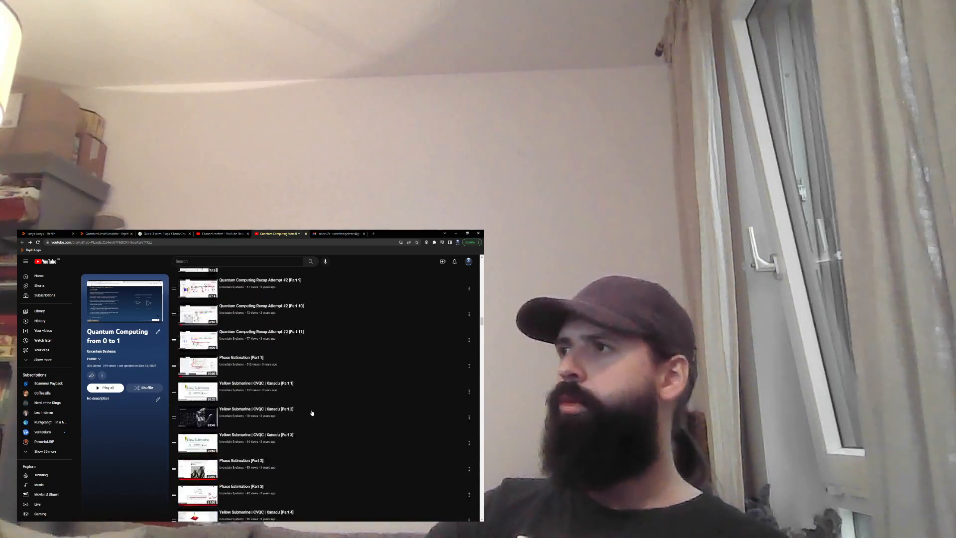
scroll(down, 3)
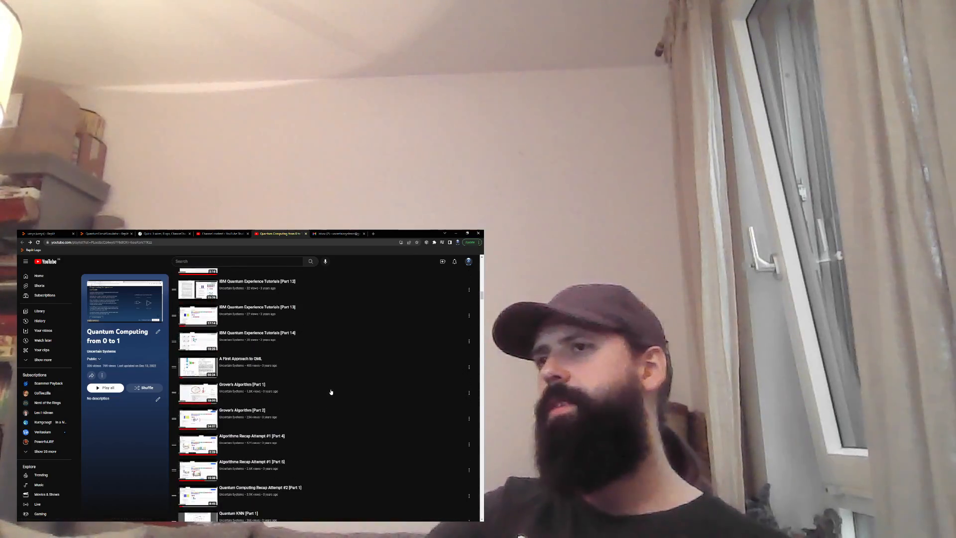
scroll(down, 3)
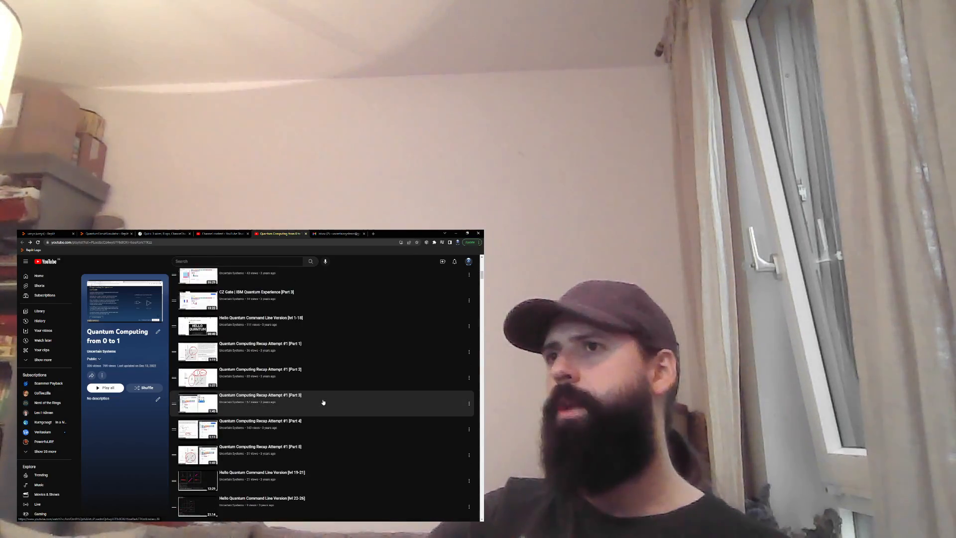
scroll(down, 3)
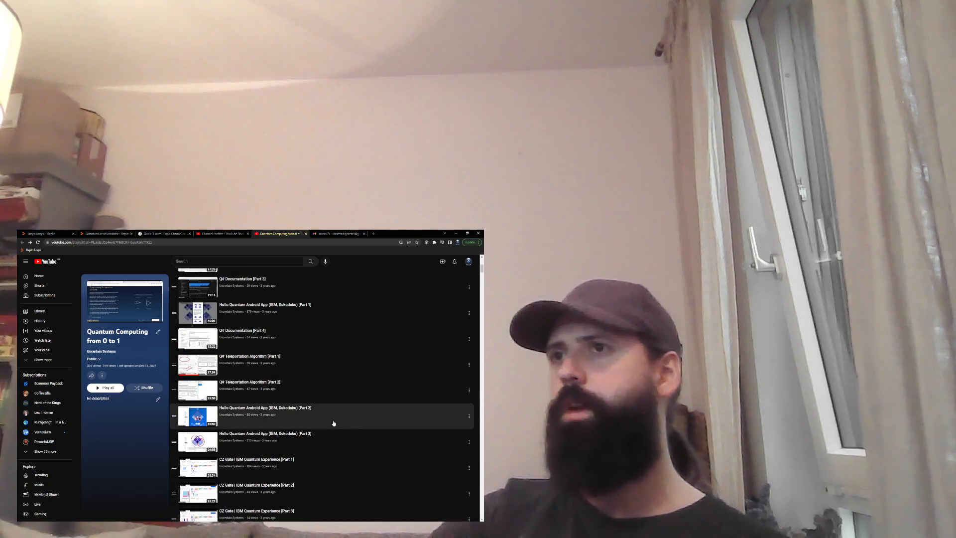